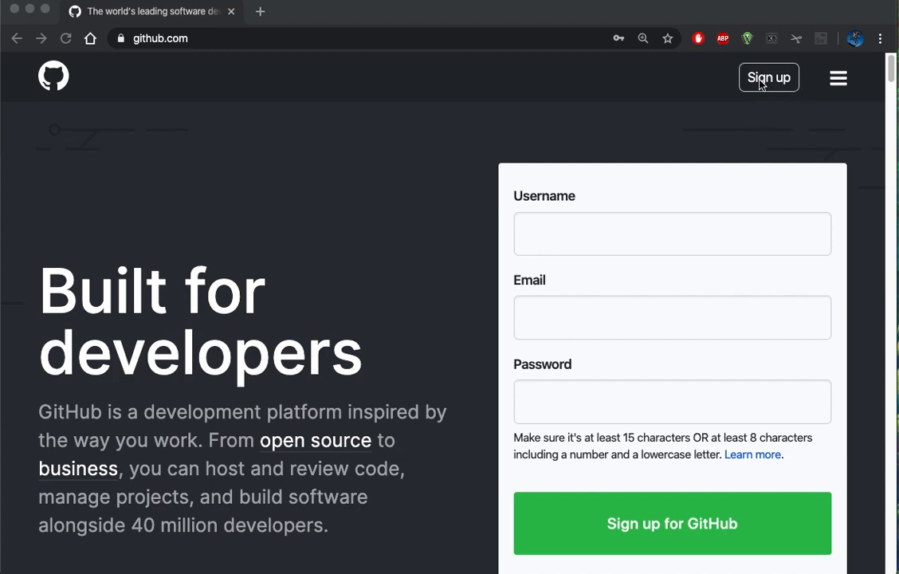
# Sign in to GitHub with the saved credentials
pyautogui.click(159, 39)
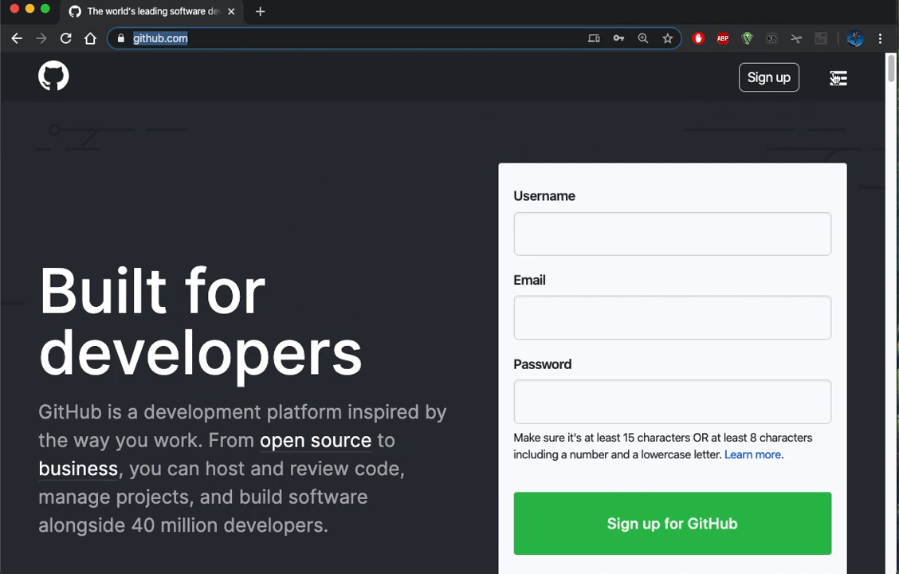
pyautogui.click(839, 78)
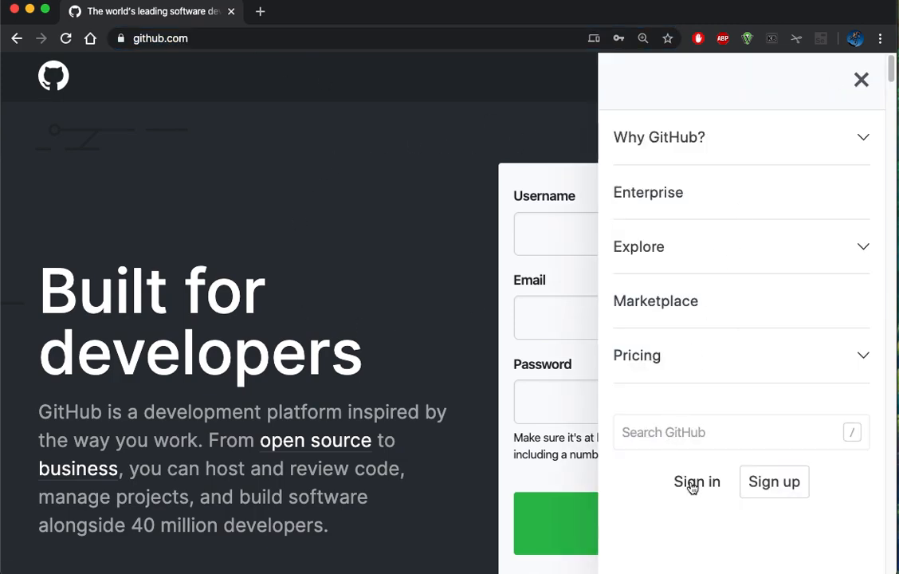
pyautogui.click(695, 481)
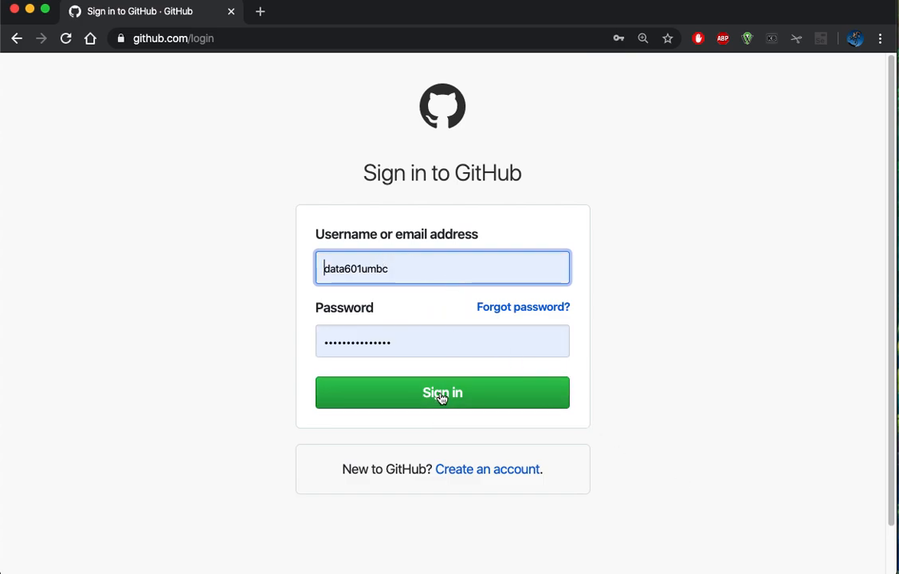
pyautogui.click(444, 392)
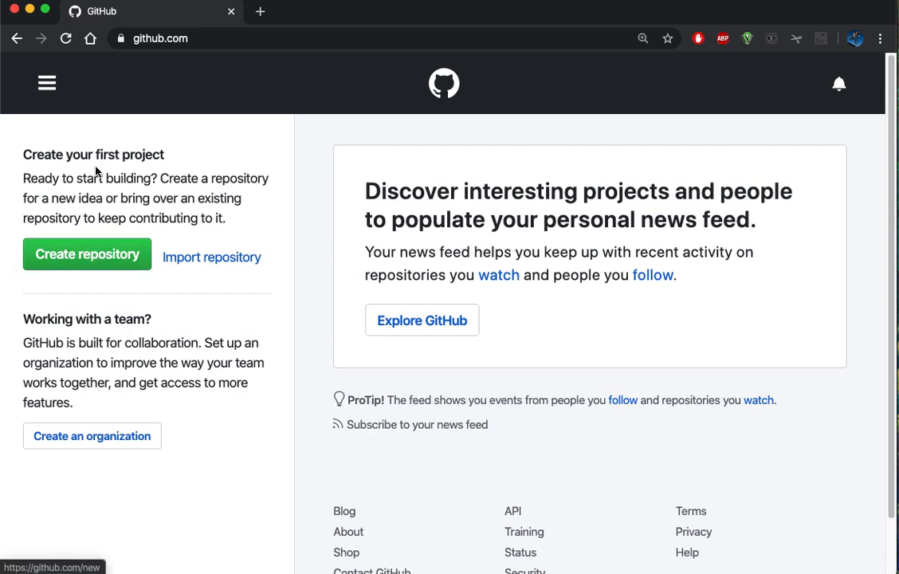
# Check the account navigation menu and return to the dashboard
pyautogui.click(46, 83)
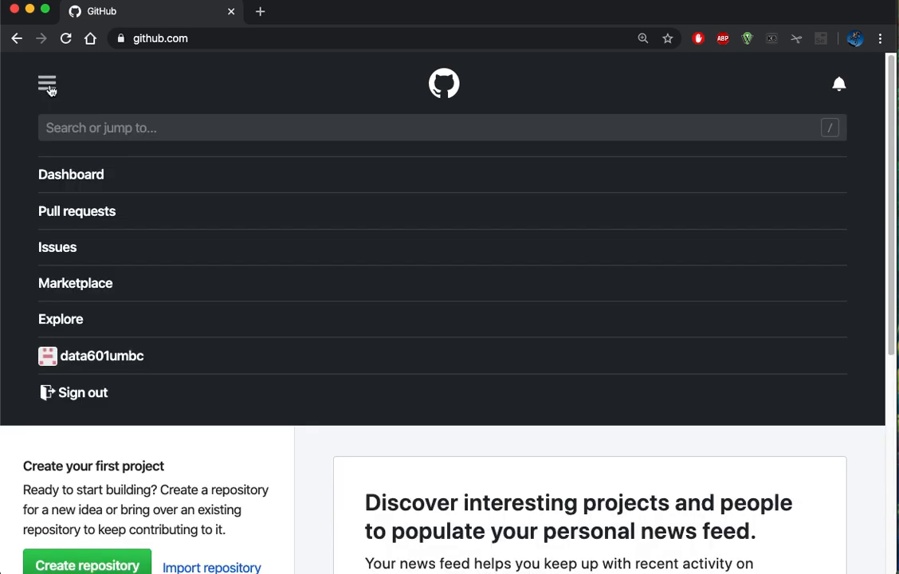
pyautogui.moveTo(110, 357)
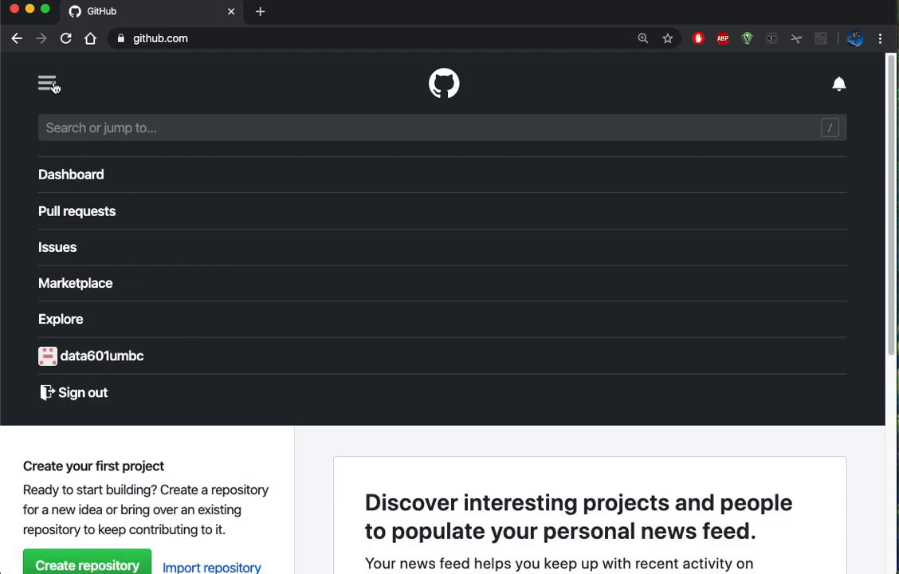
pyautogui.click(46, 83)
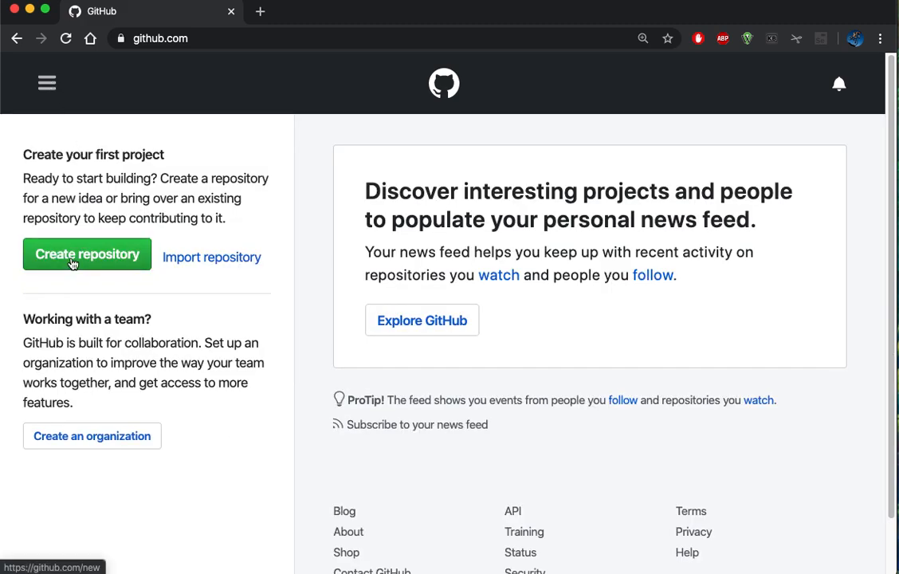
# Start a new repository named 601spring2020 described as Data 601 for Spring 2020
pyautogui.click(86, 253)
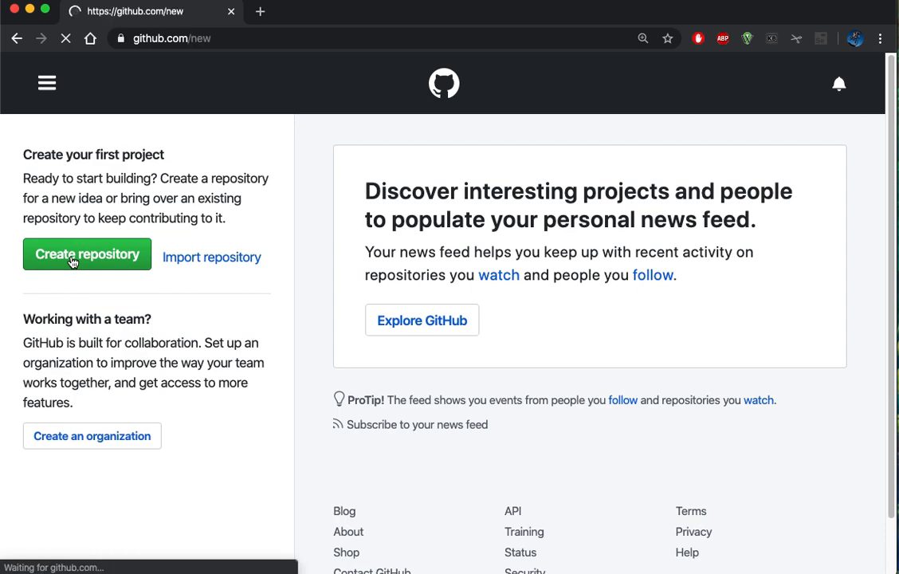
pyautogui.click(86, 254)
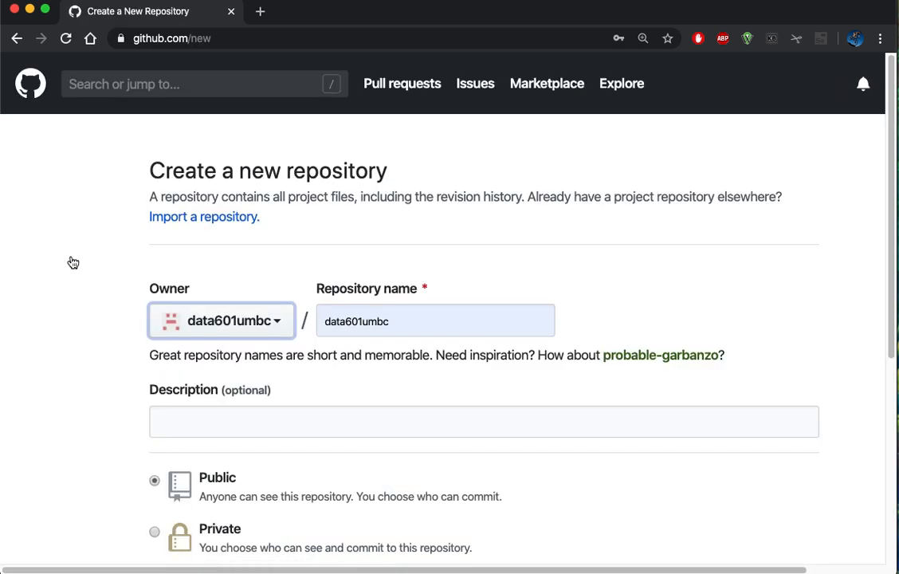
pyautogui.click(436, 321)
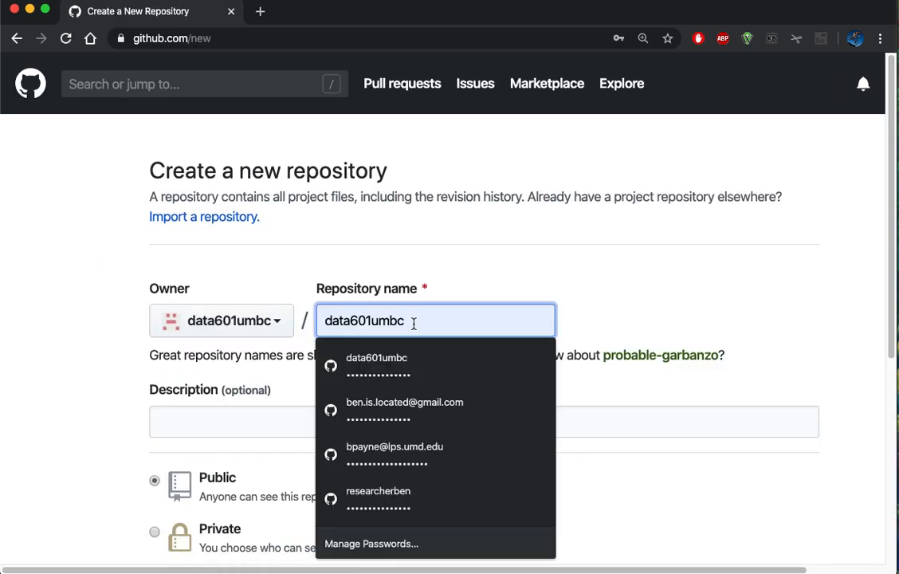
pyautogui.write('apri')
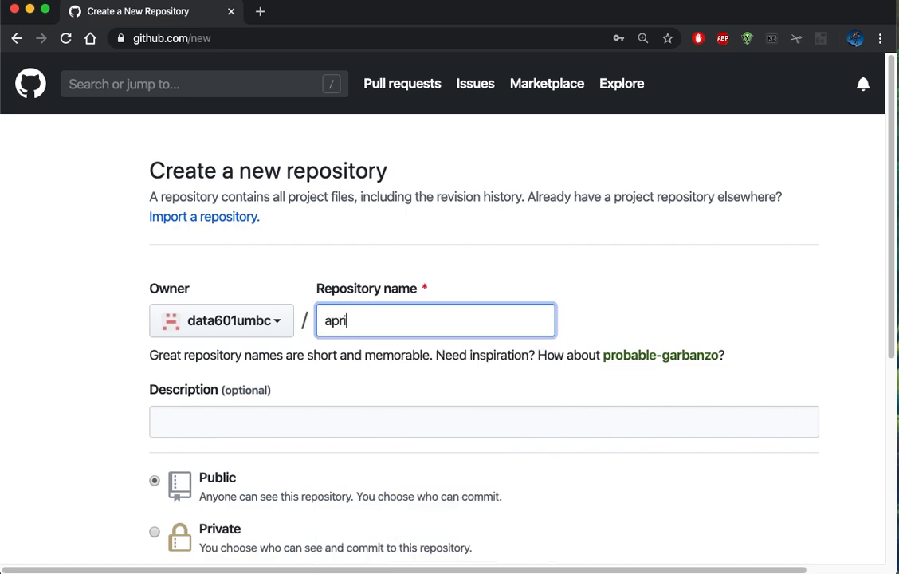
pyautogui.write('601s')
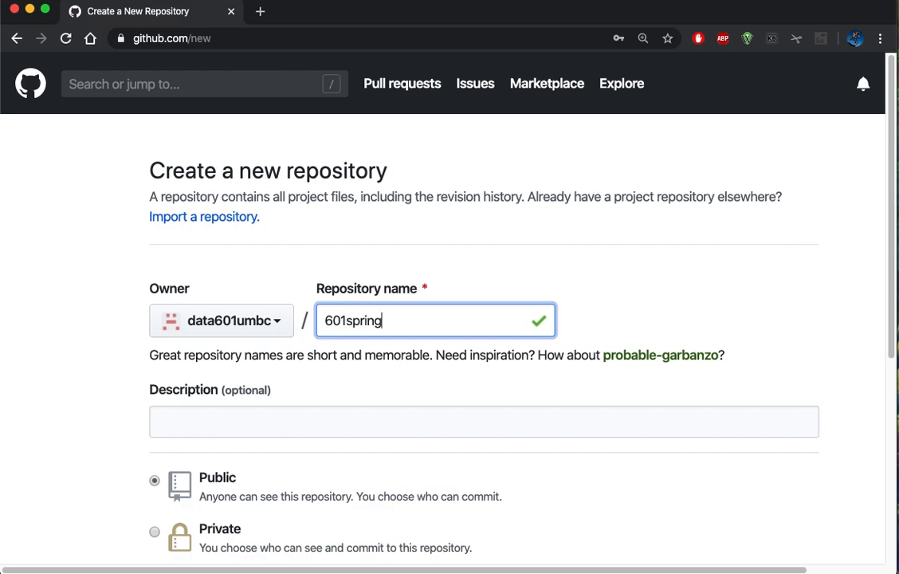
pyautogui.write('Data 601 for Spring 2020')
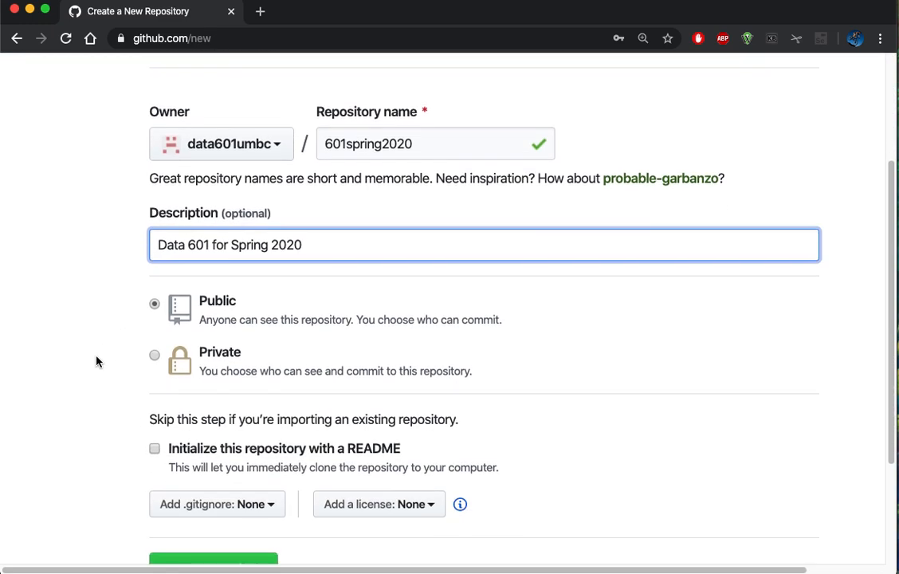
pyautogui.click(157, 448)
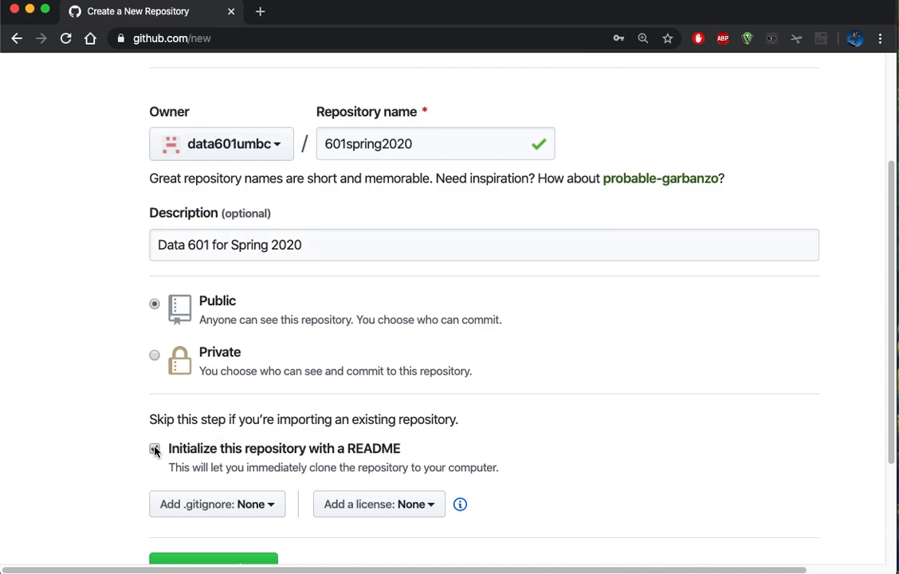
# Initialize it with a README and the MIT license, then create the repository
pyautogui.click(154, 448)
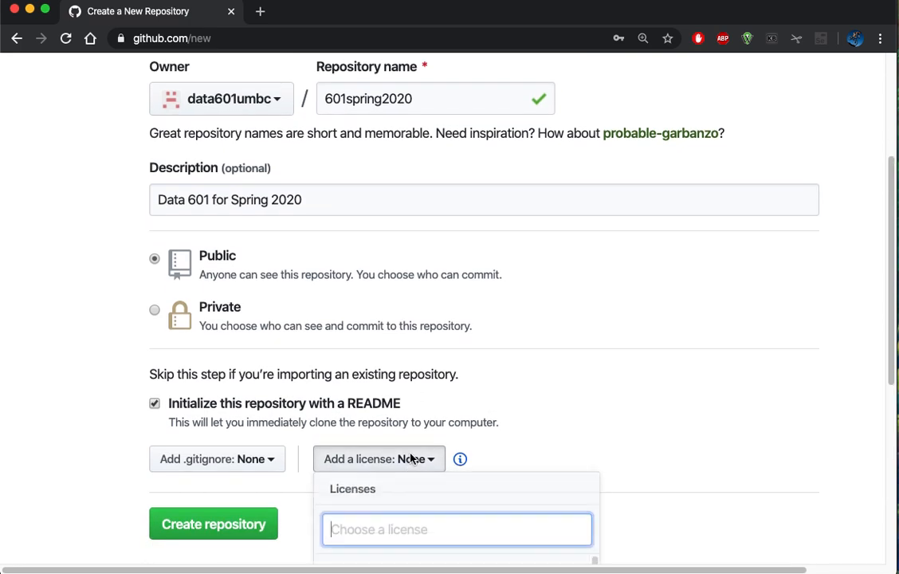
pyautogui.scroll(-3)
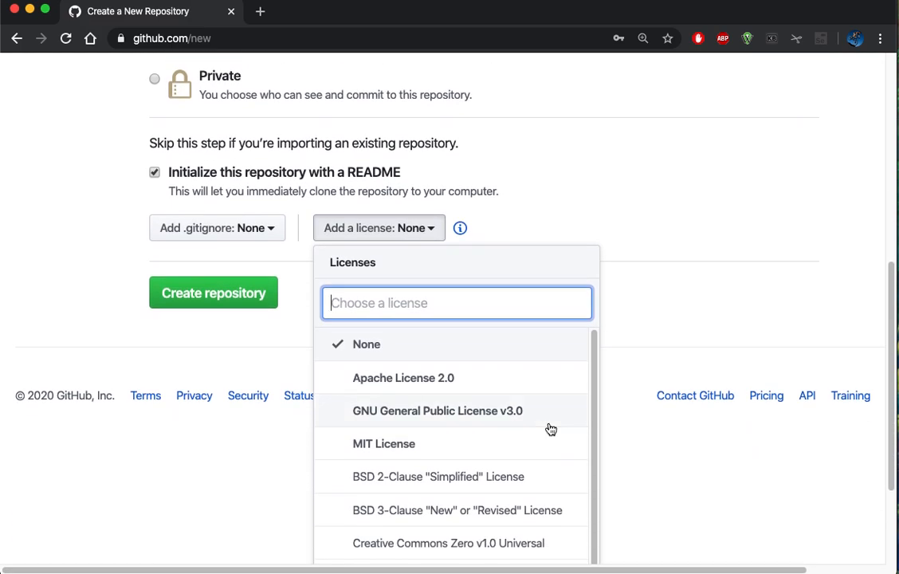
pyautogui.scroll(-3)
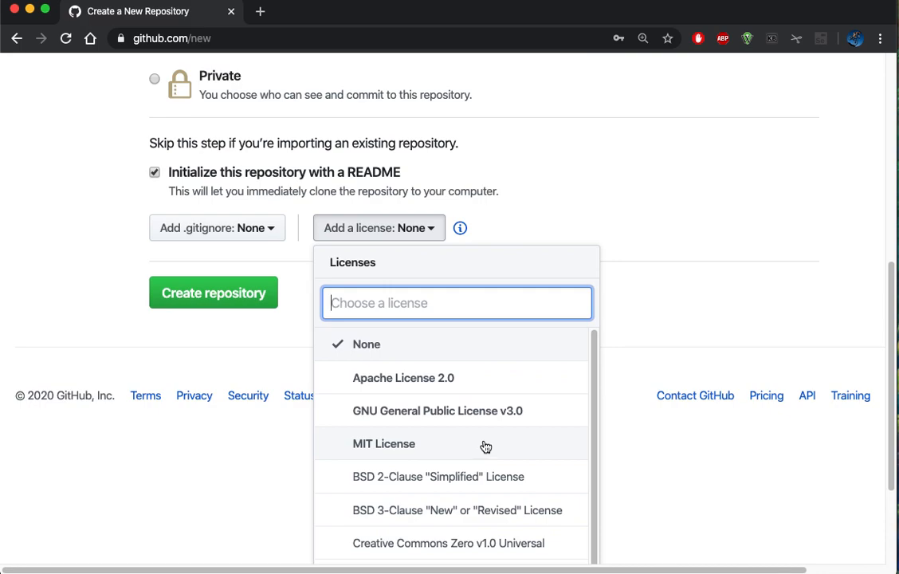
pyautogui.click(383, 443)
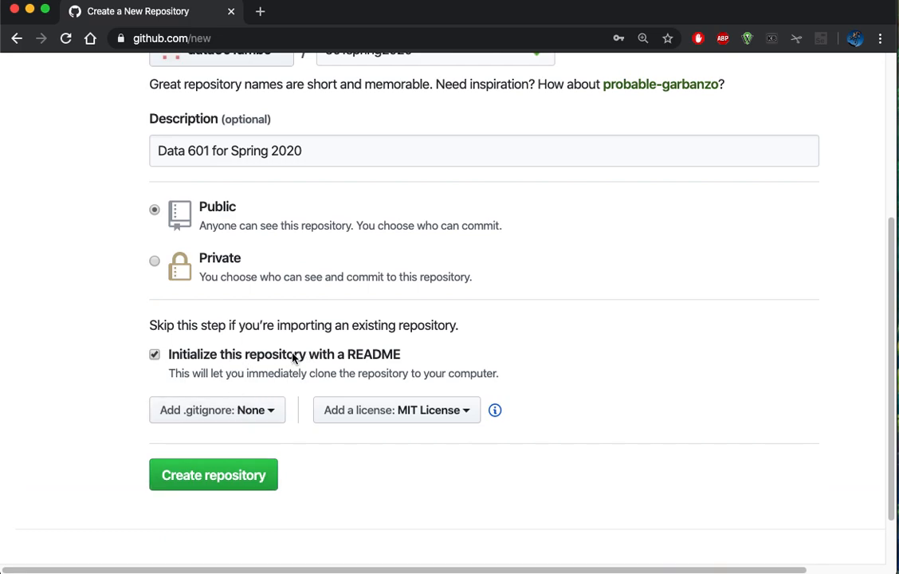
pyautogui.click(213, 475)
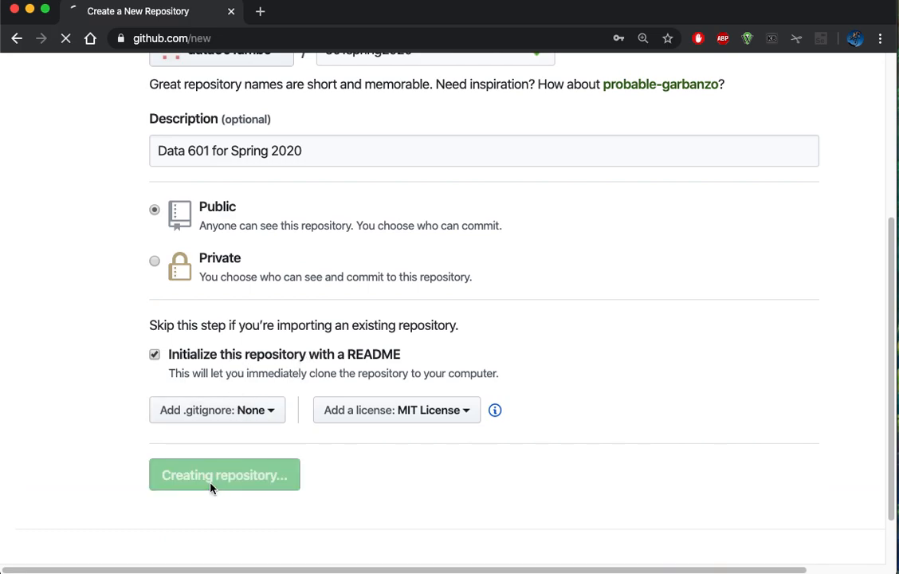
pyautogui.click(225, 475)
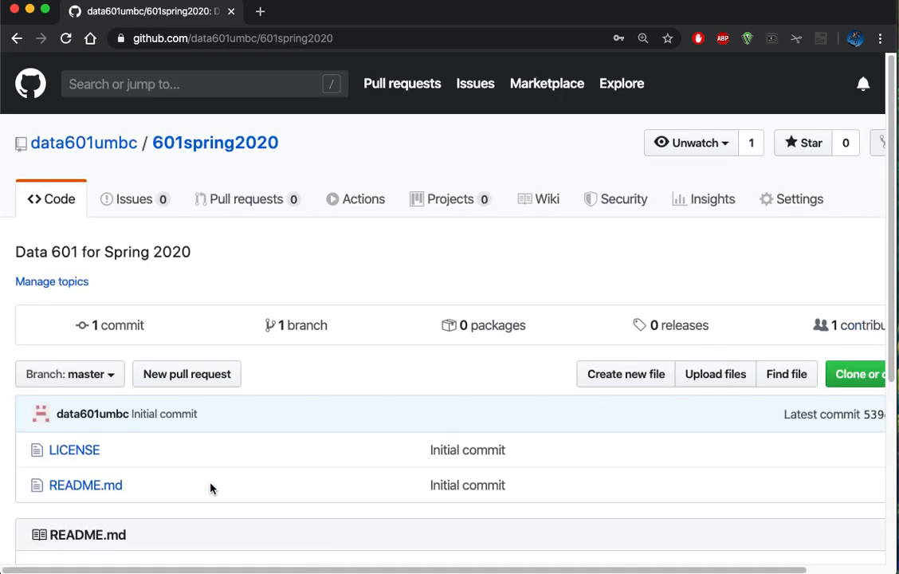
# Go from the repository's Code page to the Upload files page
pyautogui.scroll(-3)
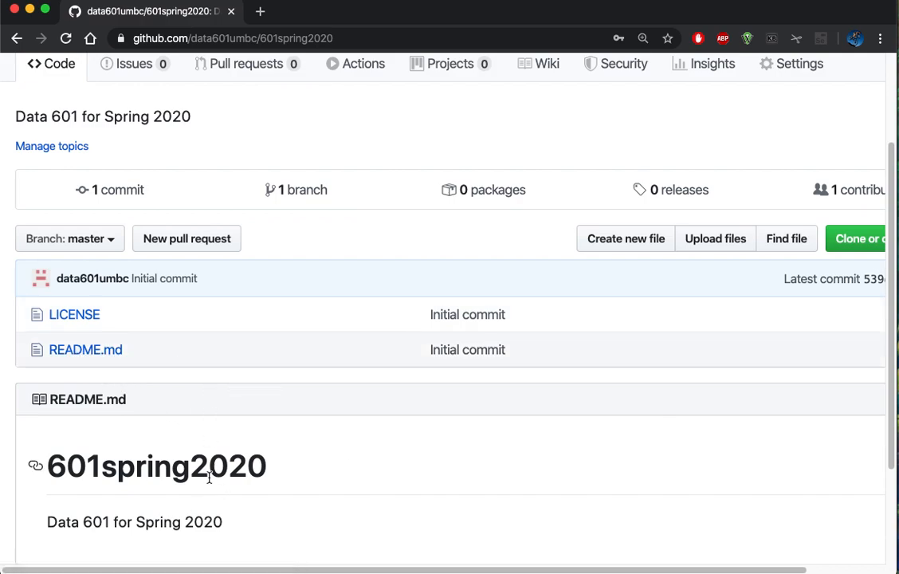
pyautogui.moveTo(348, 507)
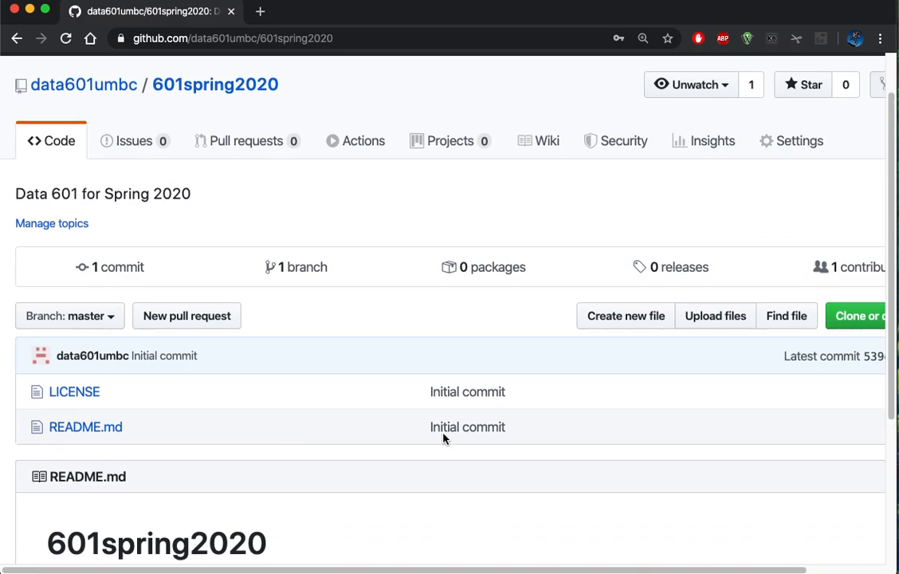
pyautogui.click(715, 316)
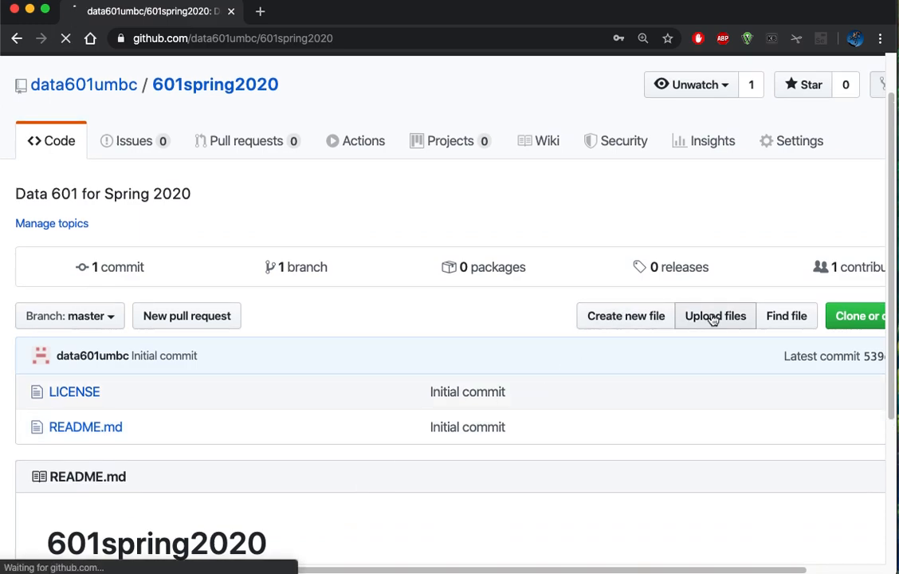
pyautogui.click(715, 316)
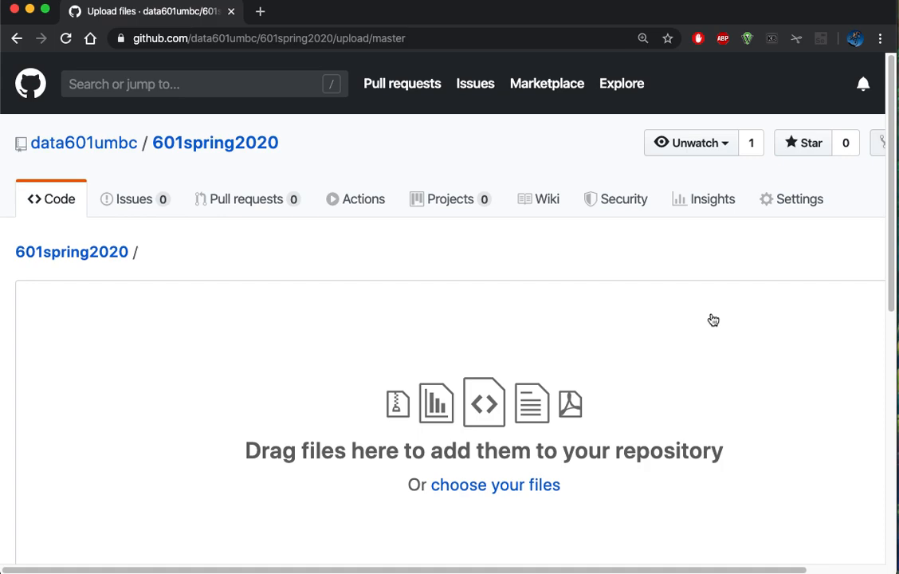
pyautogui.scroll(-3)
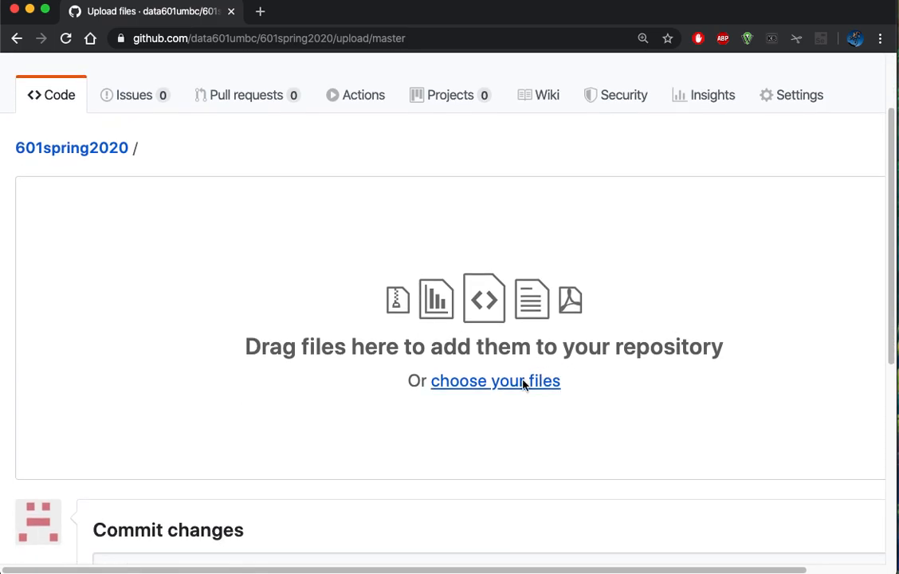
# Pick lanl_netflow_activity.ipynb from umbc/spring2020/jupyter_notebooks/week_10_graphs for upload
pyautogui.click(494, 380)
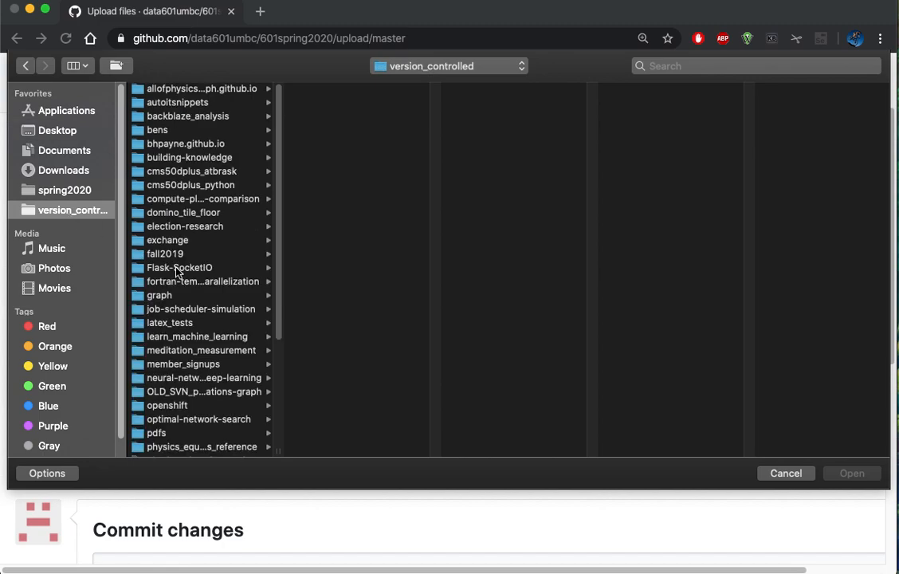
pyautogui.click(160, 437)
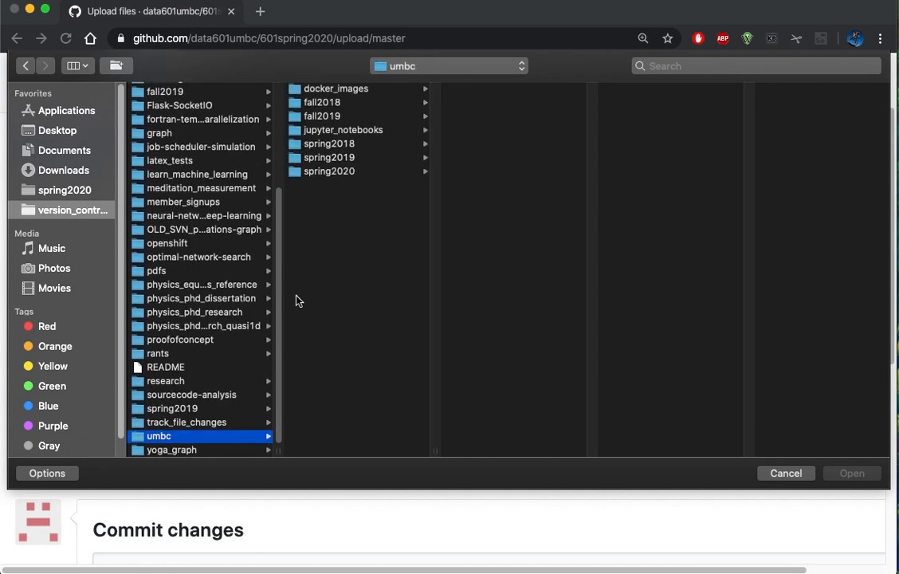
pyautogui.click(328, 171)
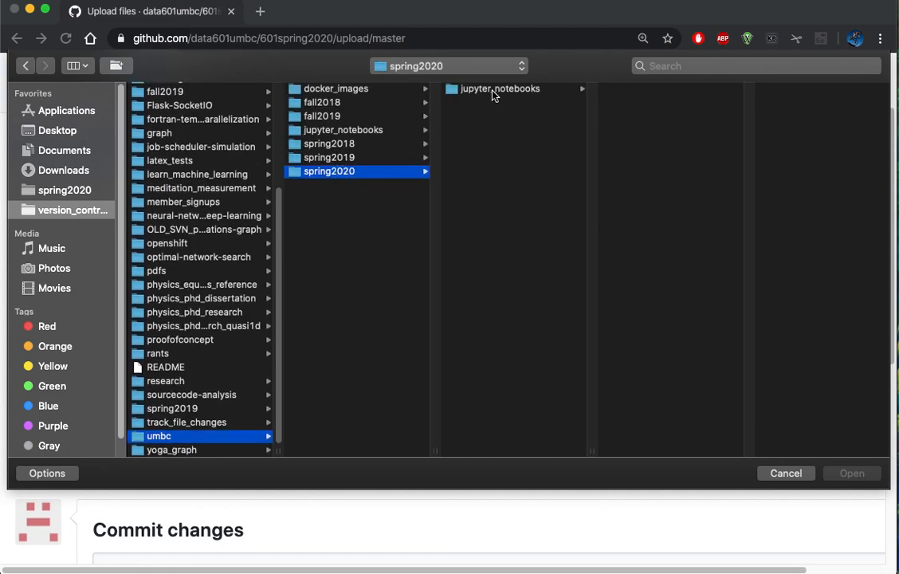
pyautogui.click(500, 89)
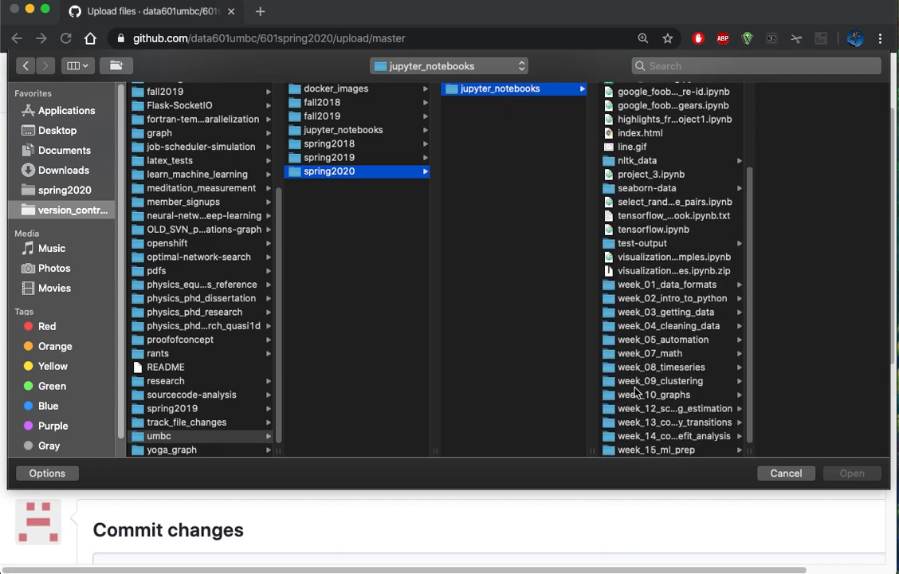
pyautogui.click(654, 394)
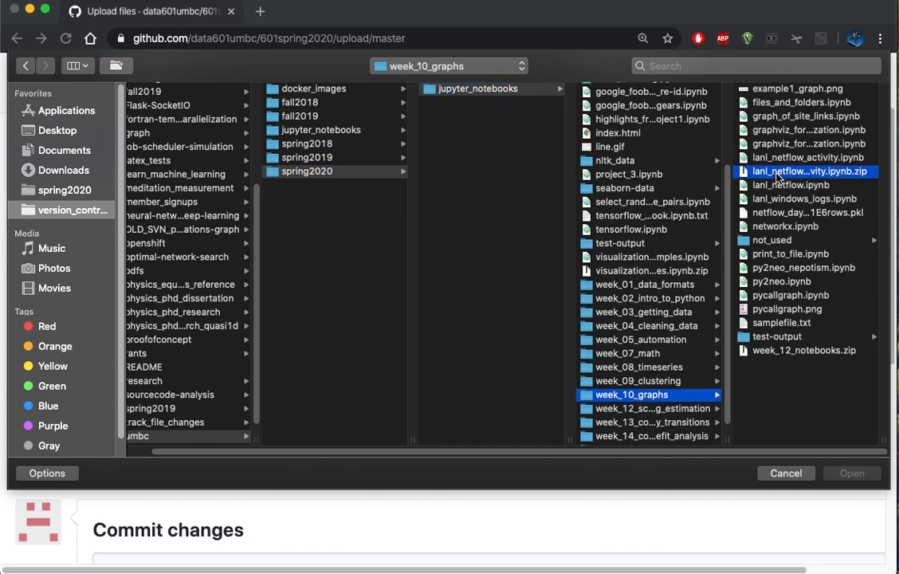
pyautogui.click(625, 158)
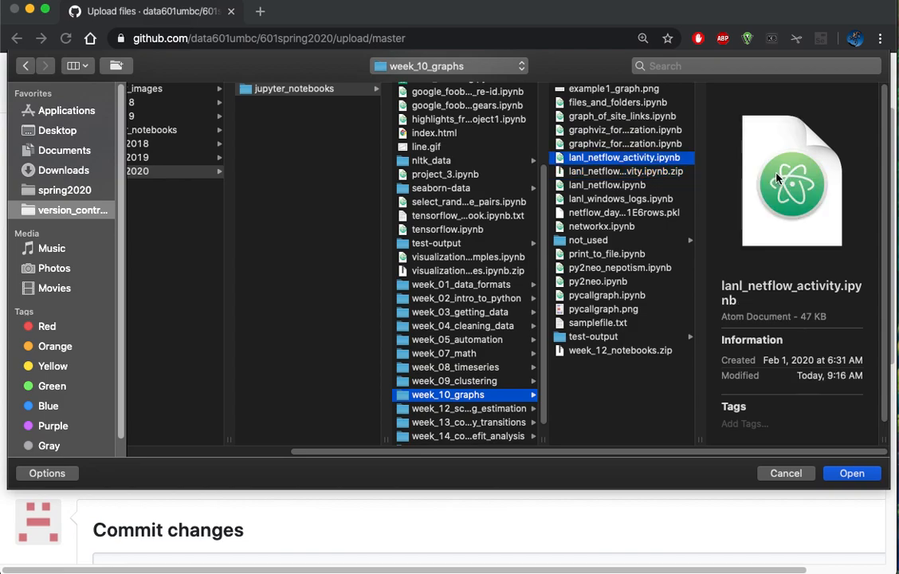
pyautogui.click(851, 472)
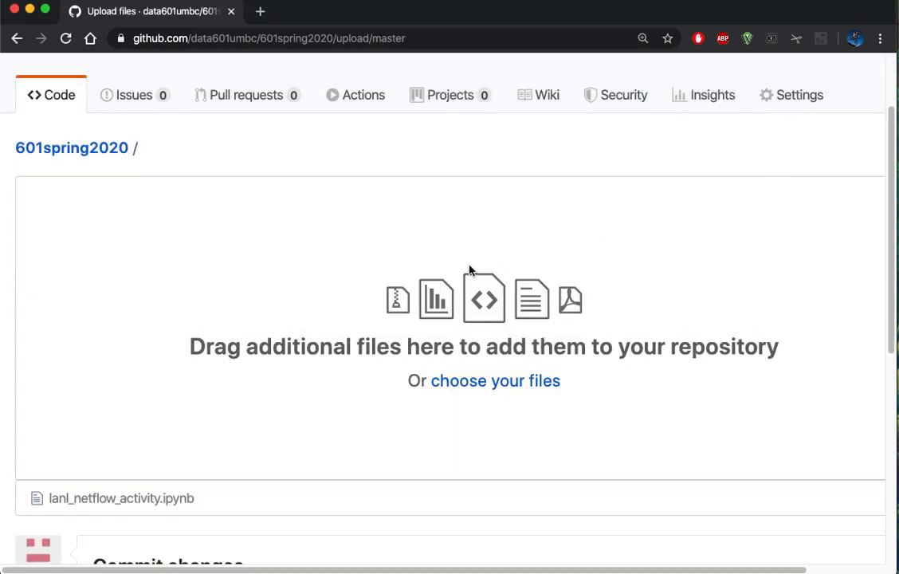
# Commit the notebook with message 'notebook' and description 'this is for an activity'
pyautogui.scroll(-3)
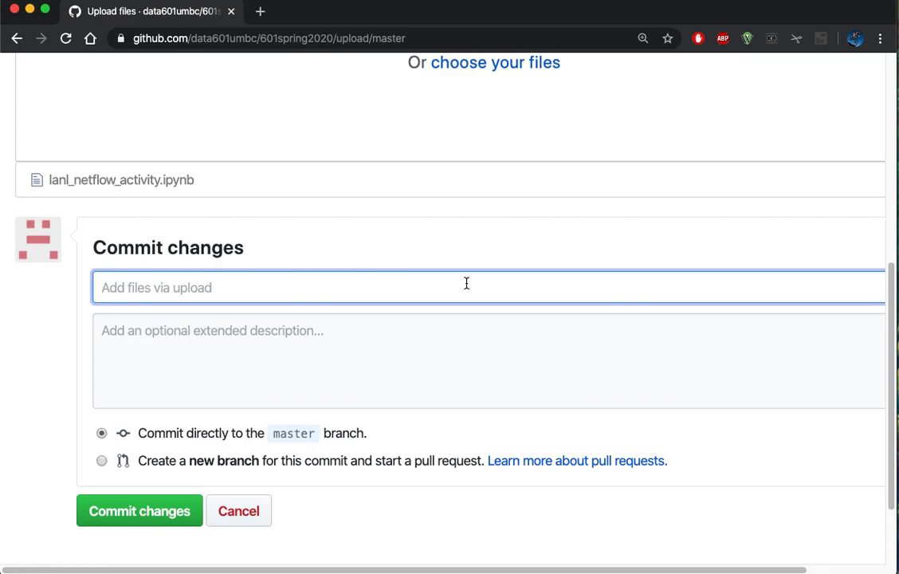
pyautogui.write('notebook')
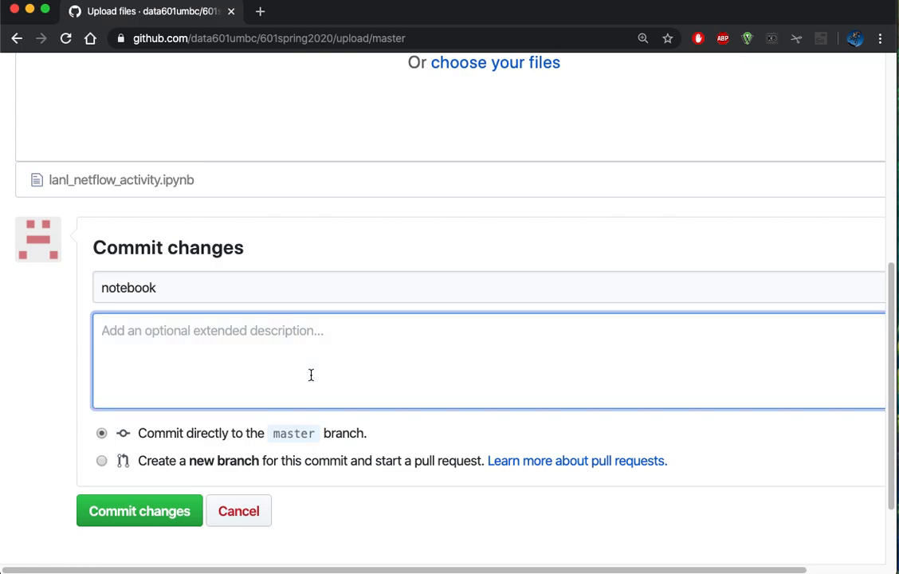
pyautogui.write('this is for t')
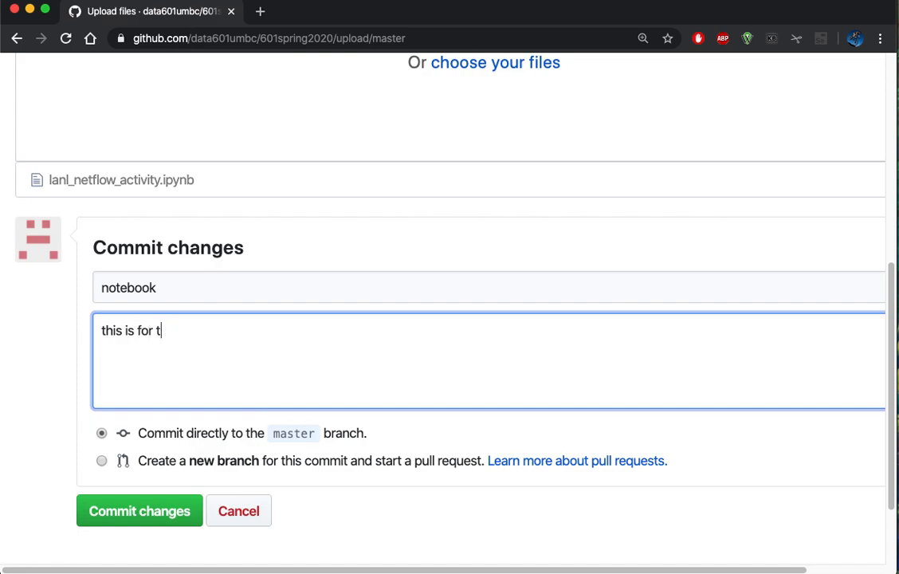
pyautogui.write('an activity')
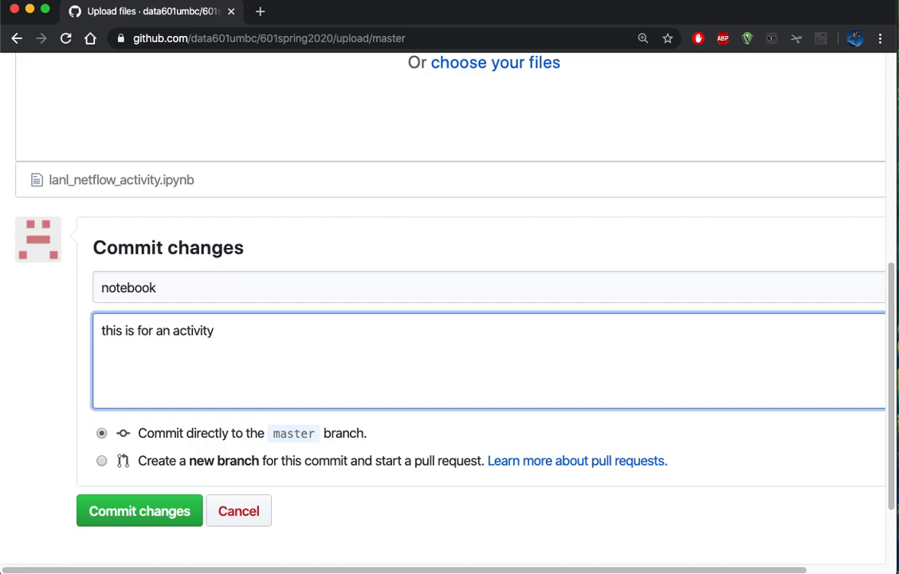
pyautogui.moveTo(140, 510)
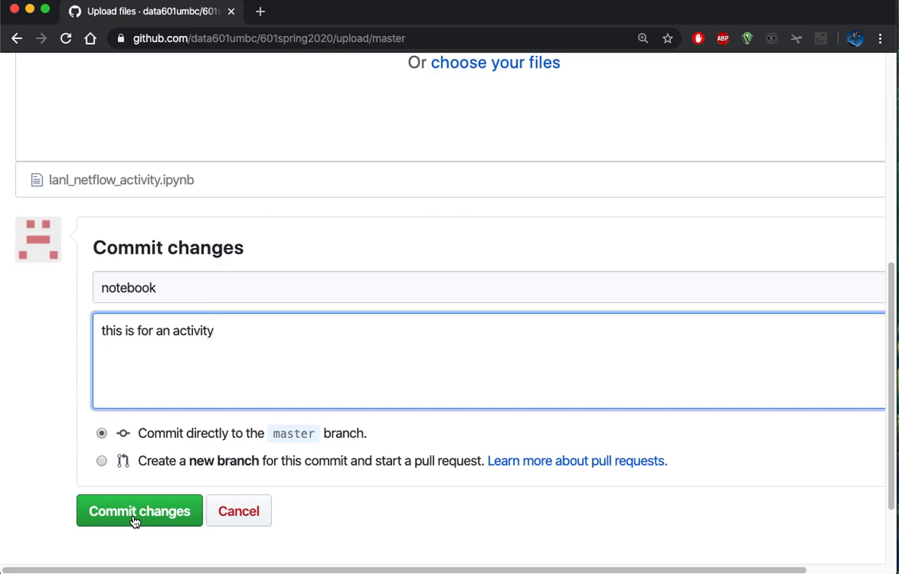
pyautogui.moveTo(147, 516)
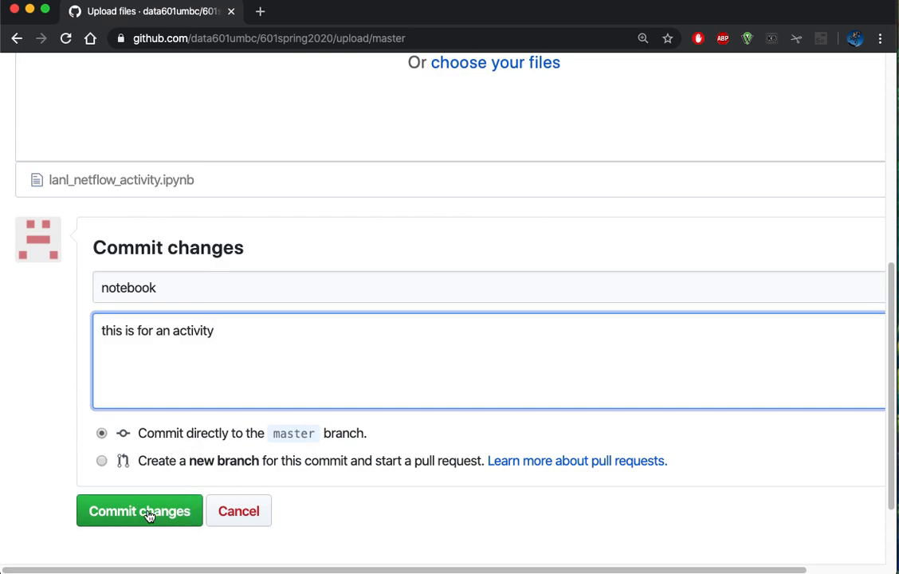
pyautogui.click(138, 510)
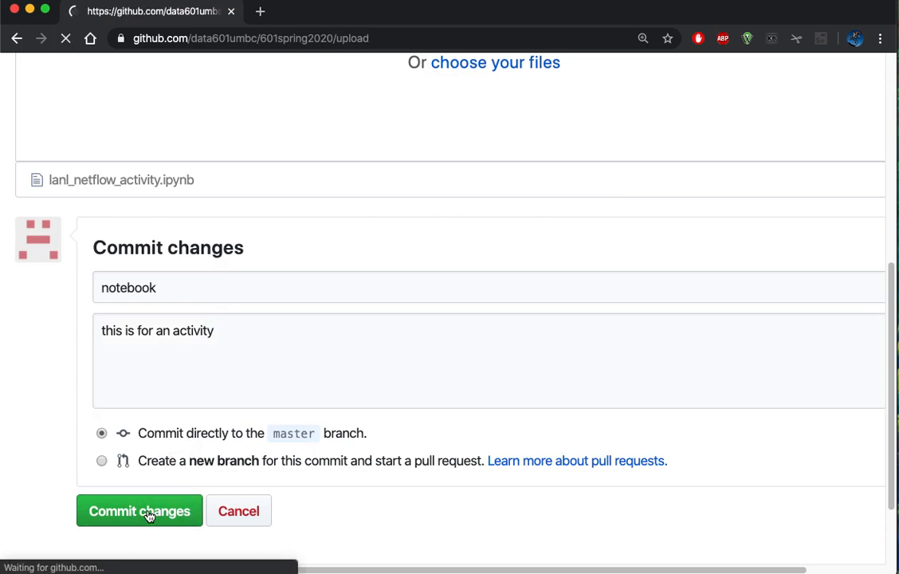
pyautogui.click(138, 510)
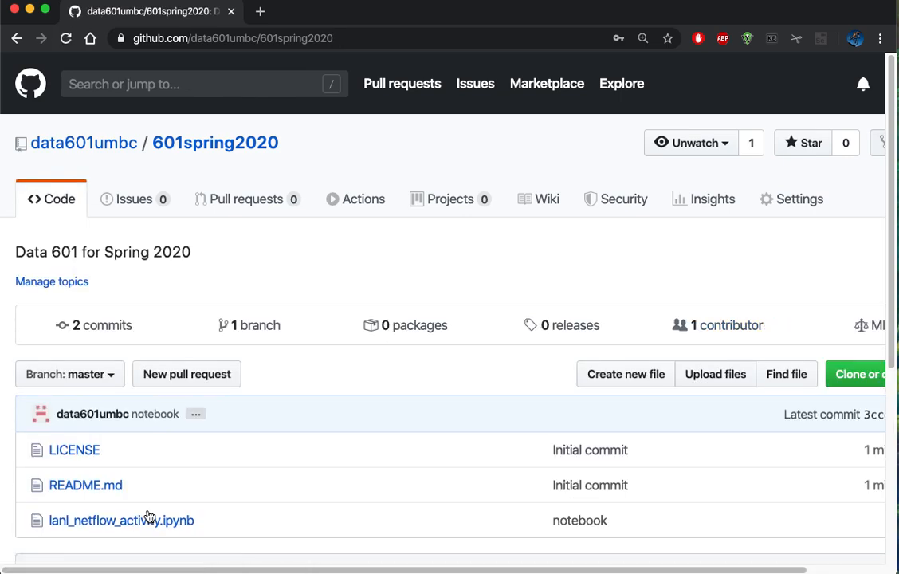
# View the rendered lanl_netflow_activity.ipynb with its Load data section and code cells
pyautogui.scroll(-3)
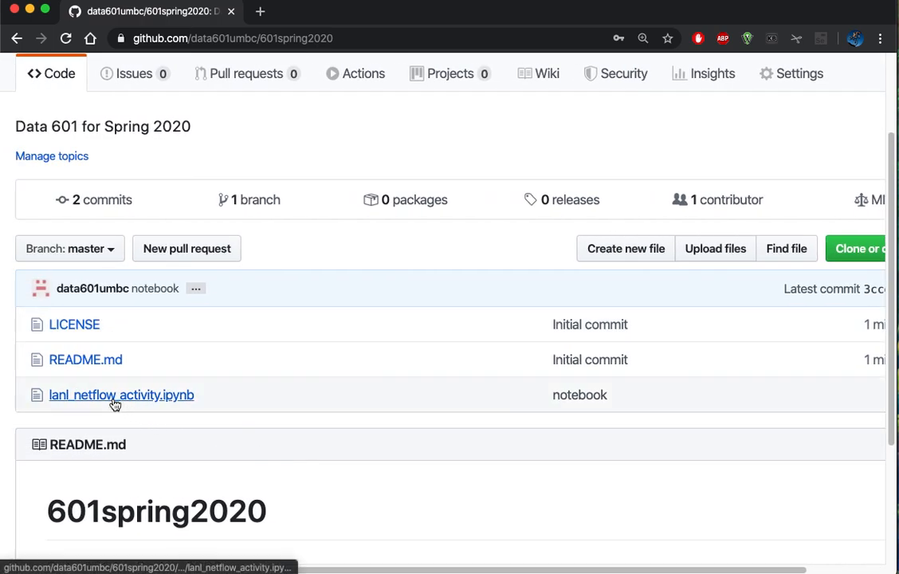
pyautogui.click(121, 396)
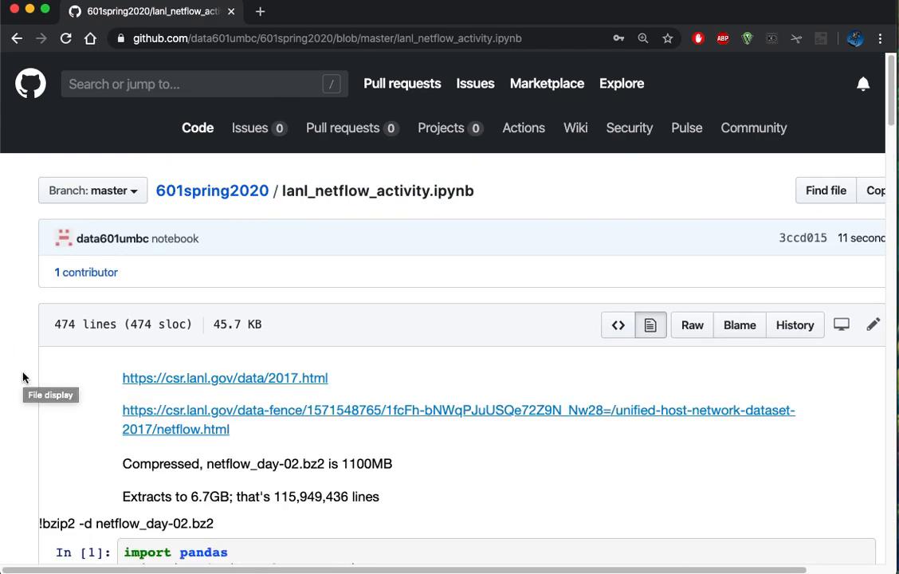
pyautogui.scroll(-3)
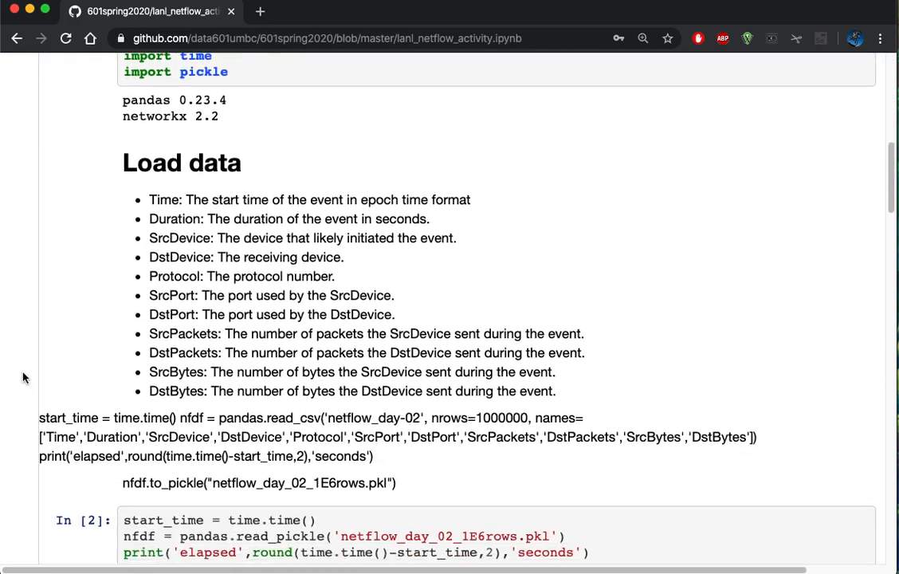